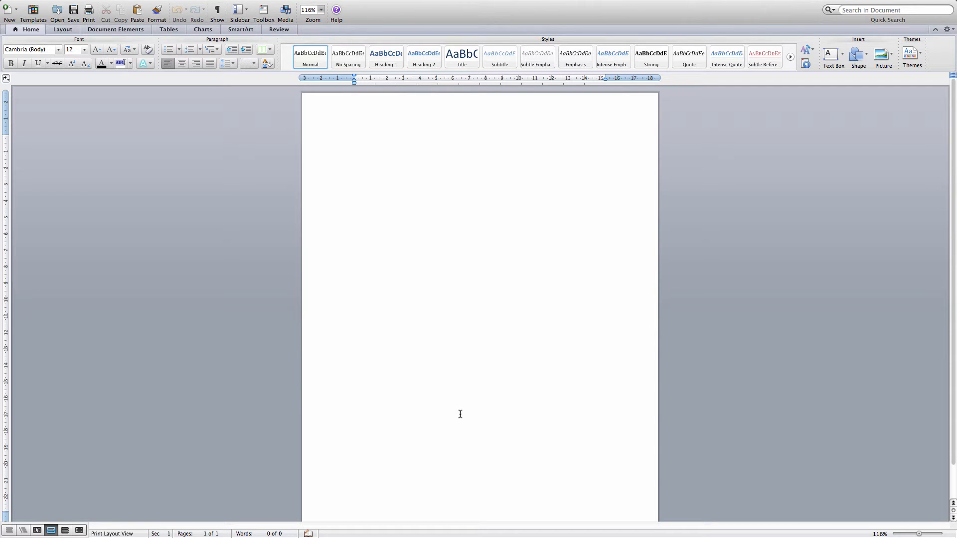
Show the Standard toolbar's context menu with Customize Toolbars and Menus highlighted
left_click(354, 138)
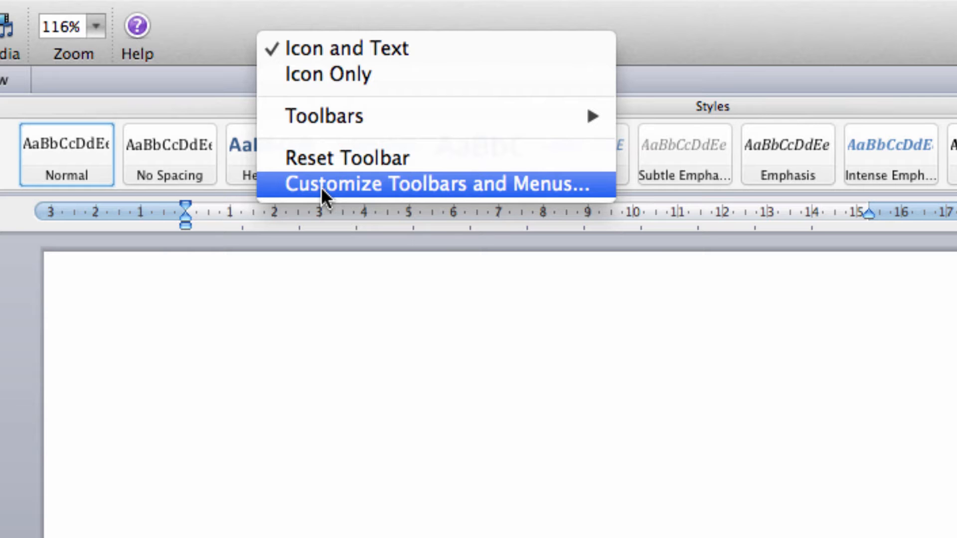
Open Customize Toolbars and Menus and list the Tools category commands to find Tools Calculate
left_click(442, 184)
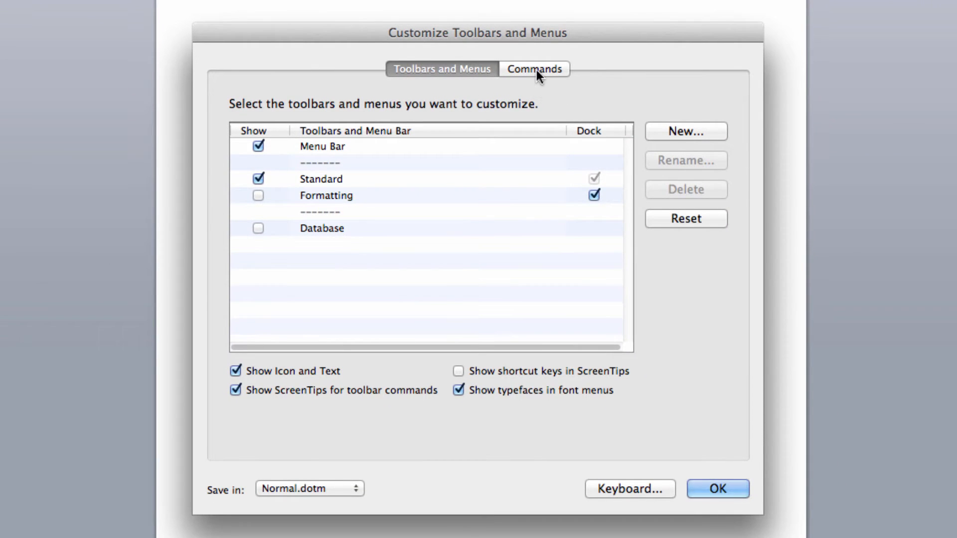
left_click(533, 68)
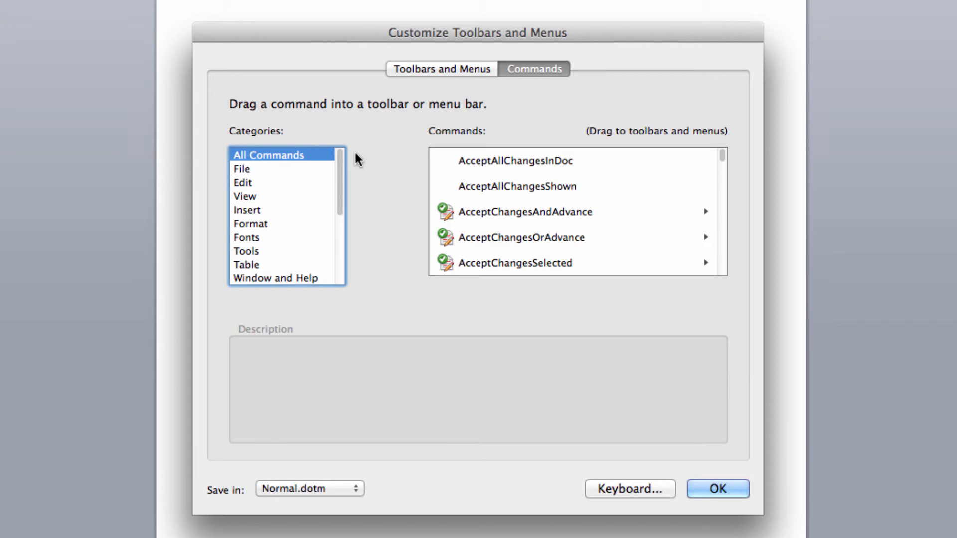
mouse_move(270, 265)
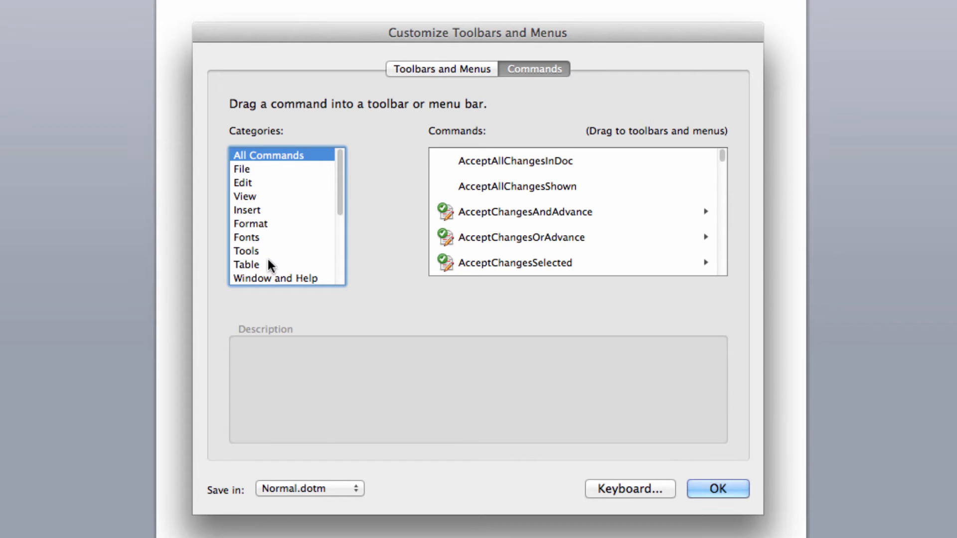
left_click(247, 250)
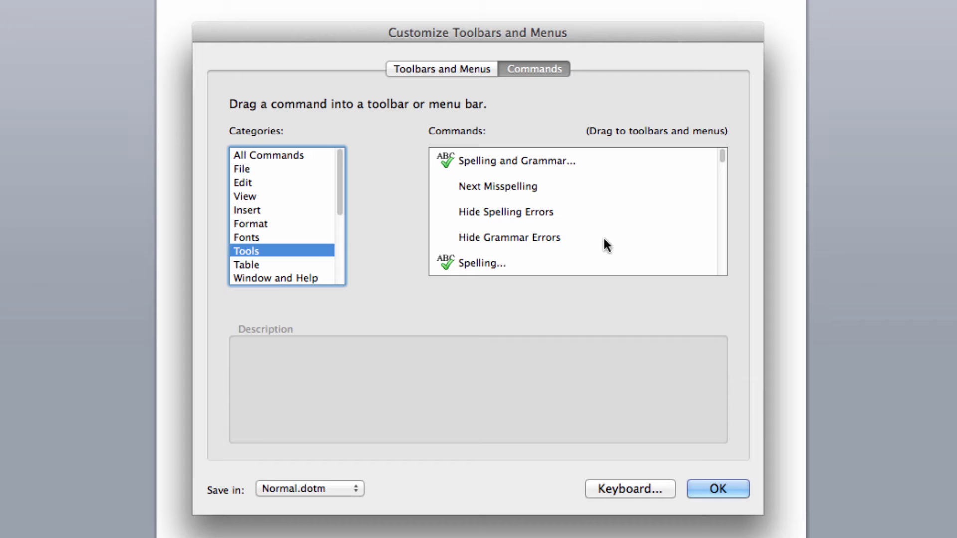
scroll("down", 3)
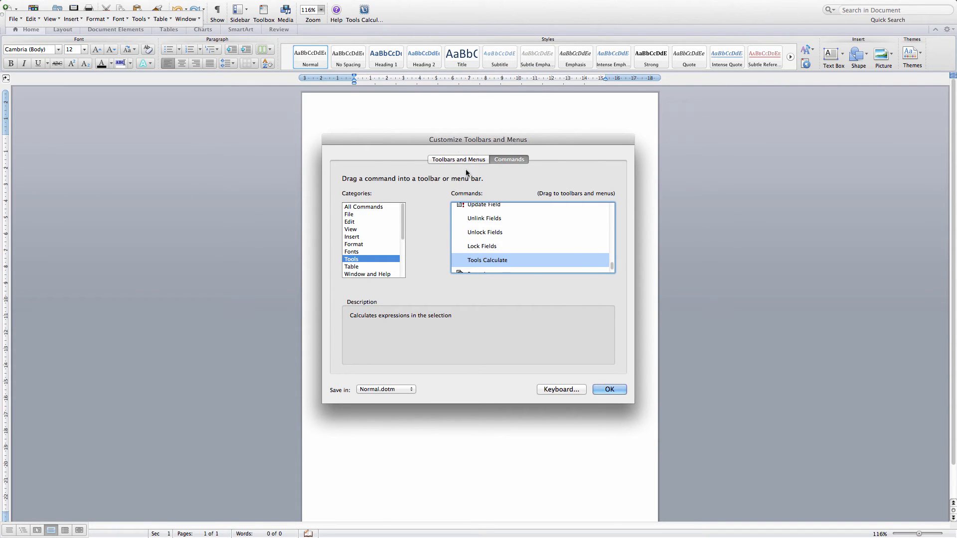
Close the customization window and type the expression 216+500 in the document
left_click(608, 390)
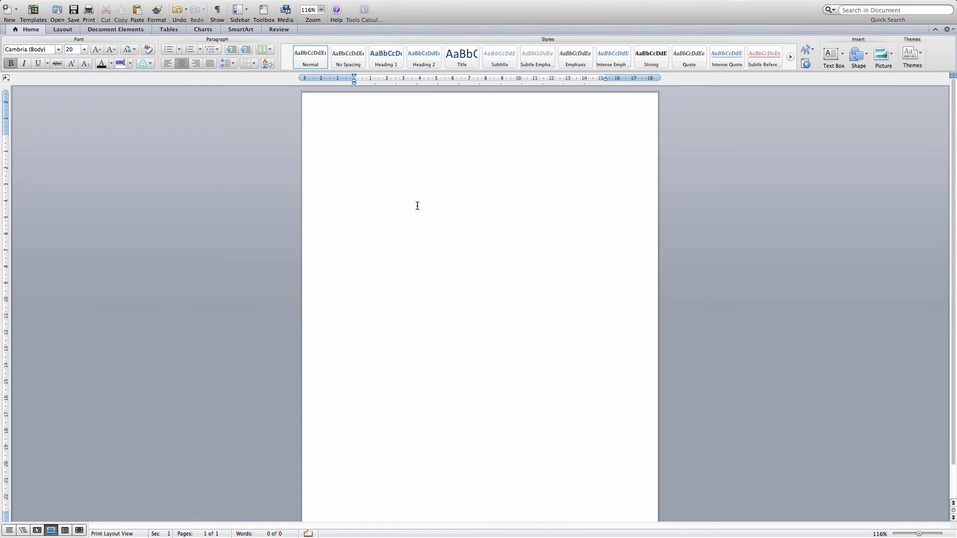
type("216")
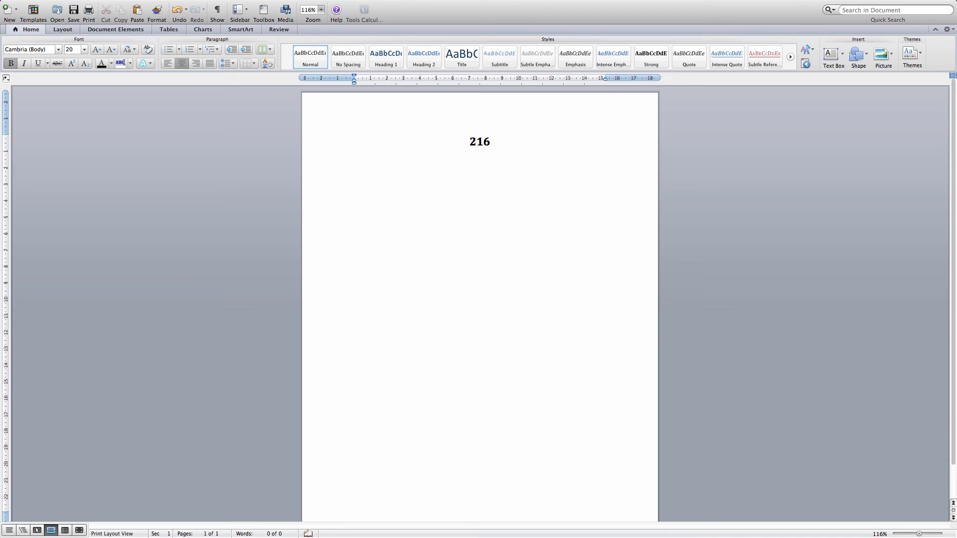
type("+5")
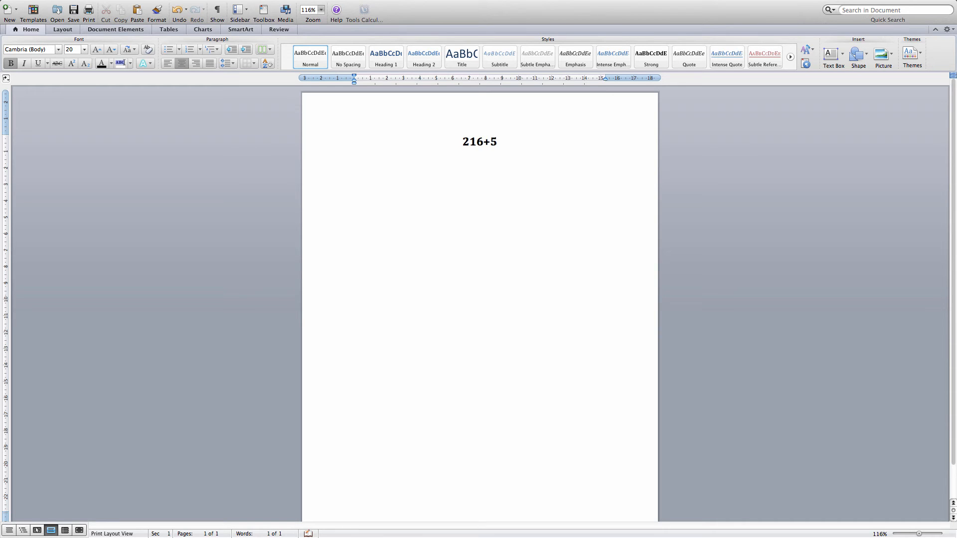
type("00")
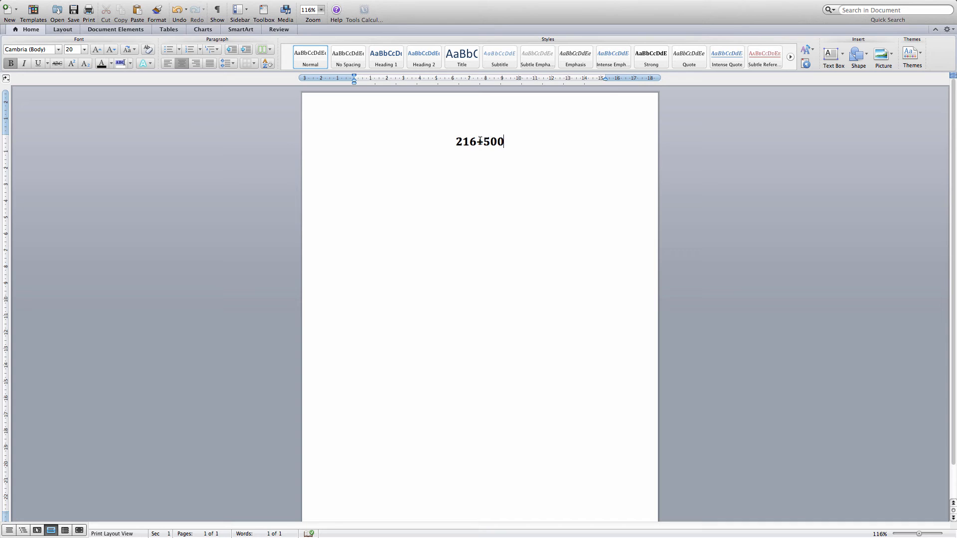
Select 216+500 and run Tools Calculate, showing 716 in the status bar
double_click(479, 141)
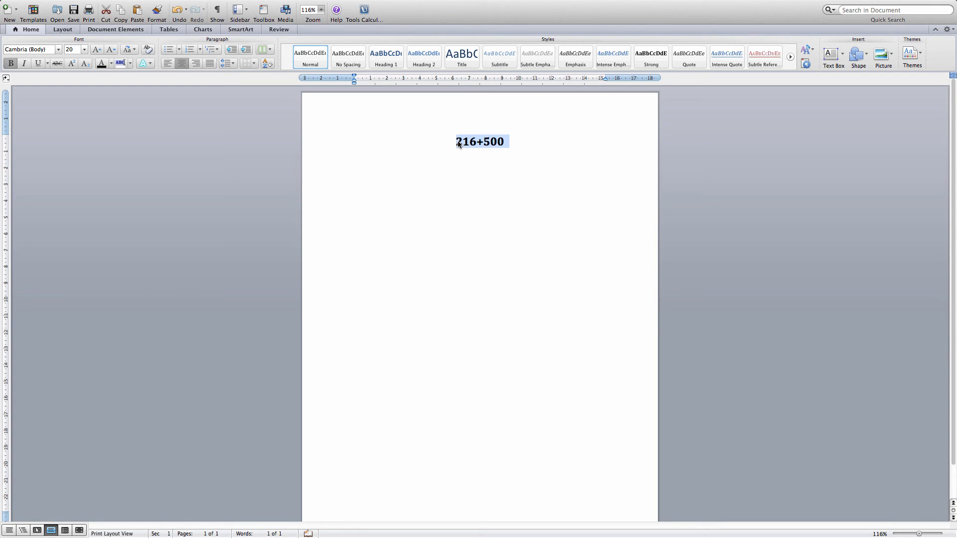
mouse_move(368, 51)
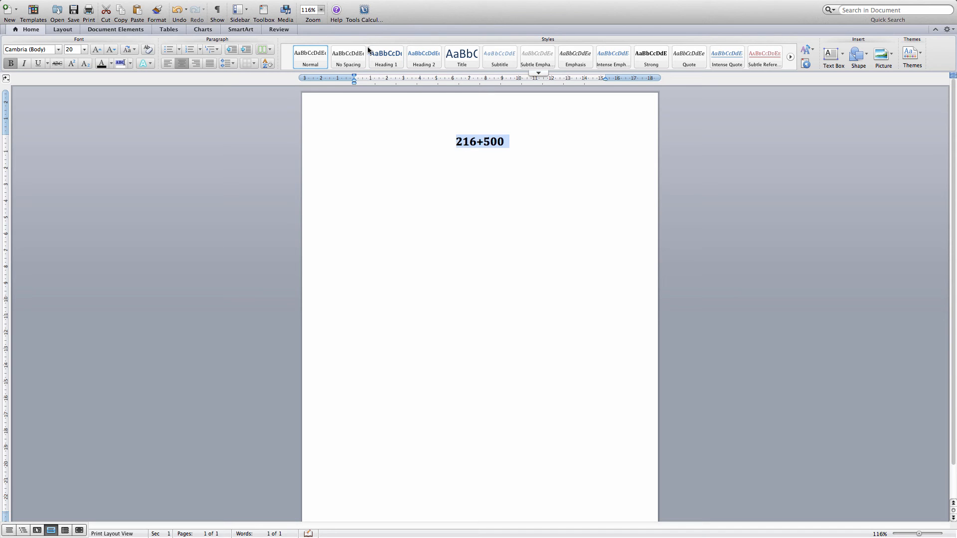
left_click(364, 9)
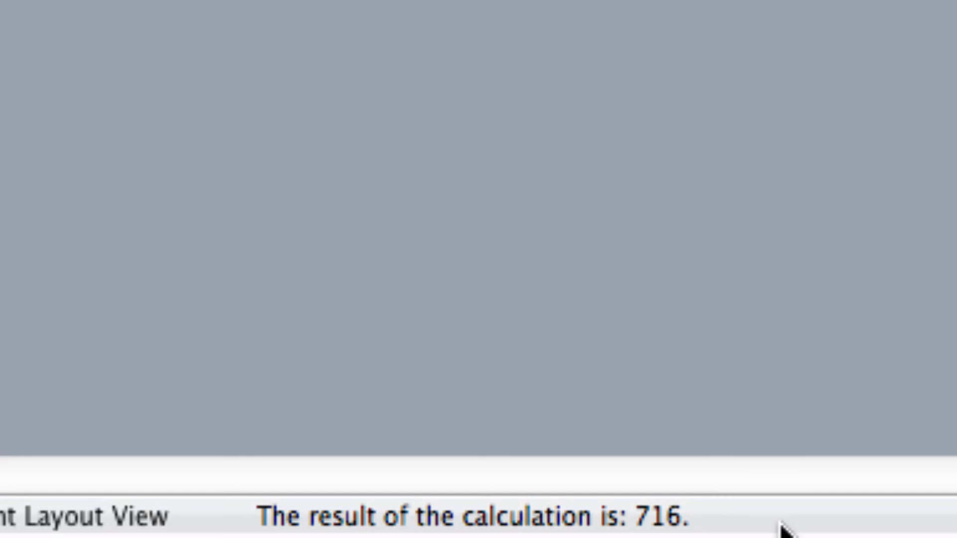
mouse_move(721, 523)
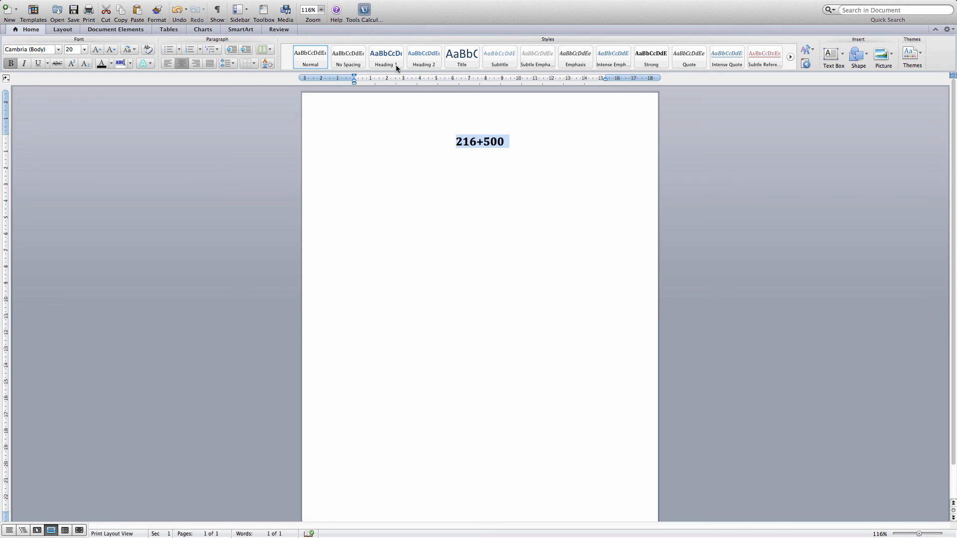
left_click(477, 142)
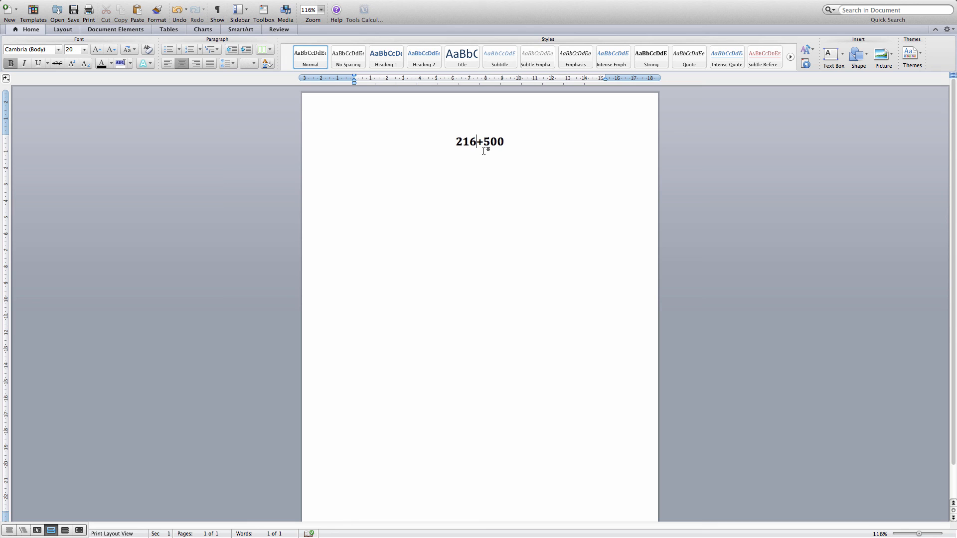